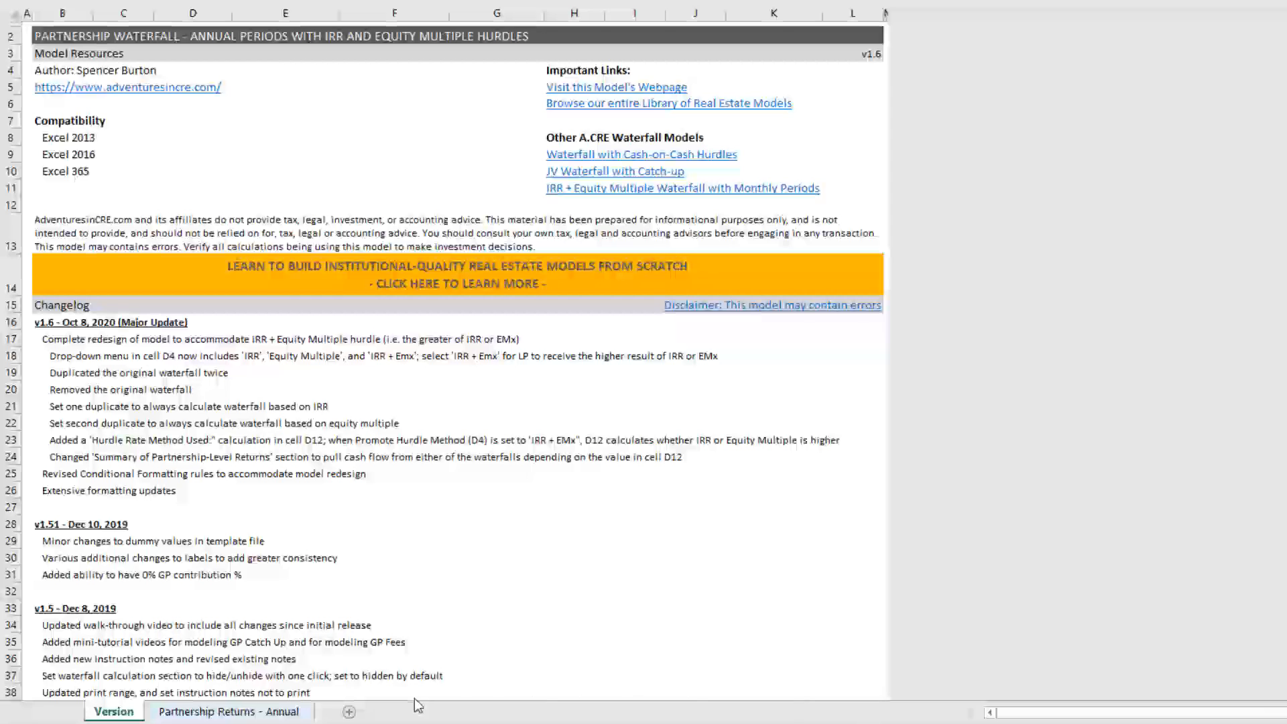
Switch to the 'Partnership Returns - Annual' sheet showing the equity waterfall
left_click(228, 710)
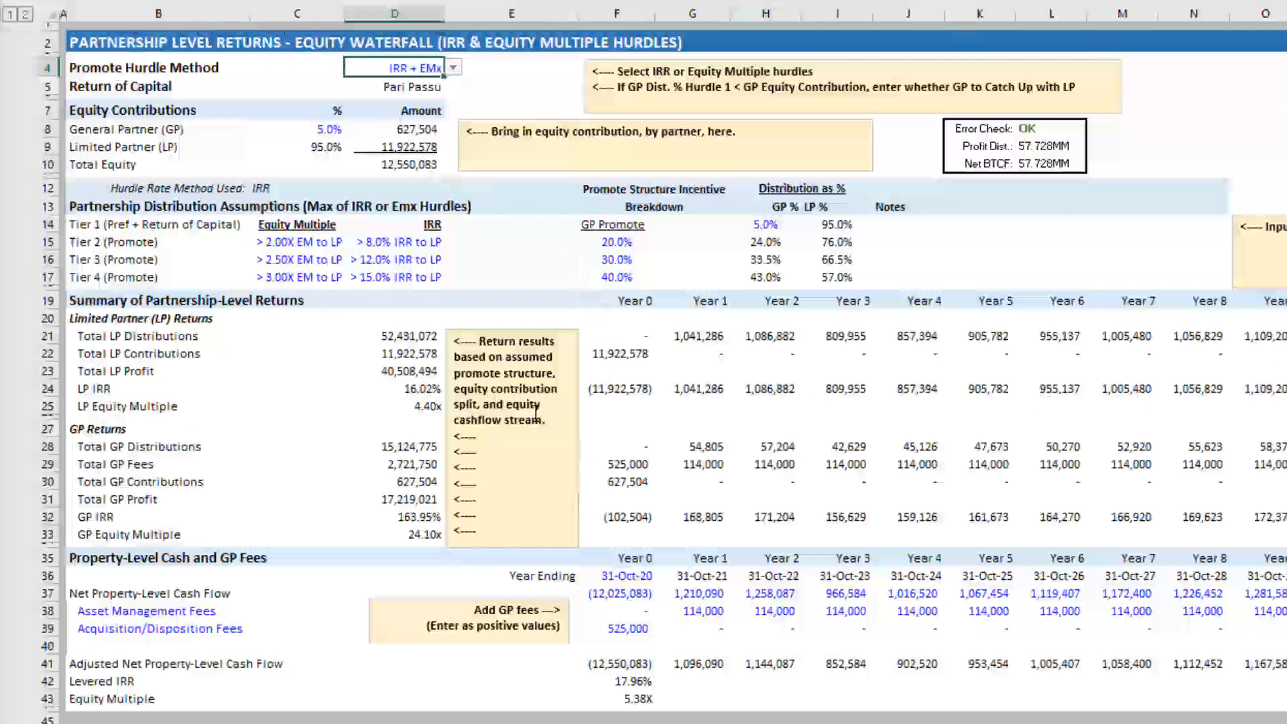
Scroll down to the Tier 1 and Tier 2 LP capital account rows
scroll("down", 3)
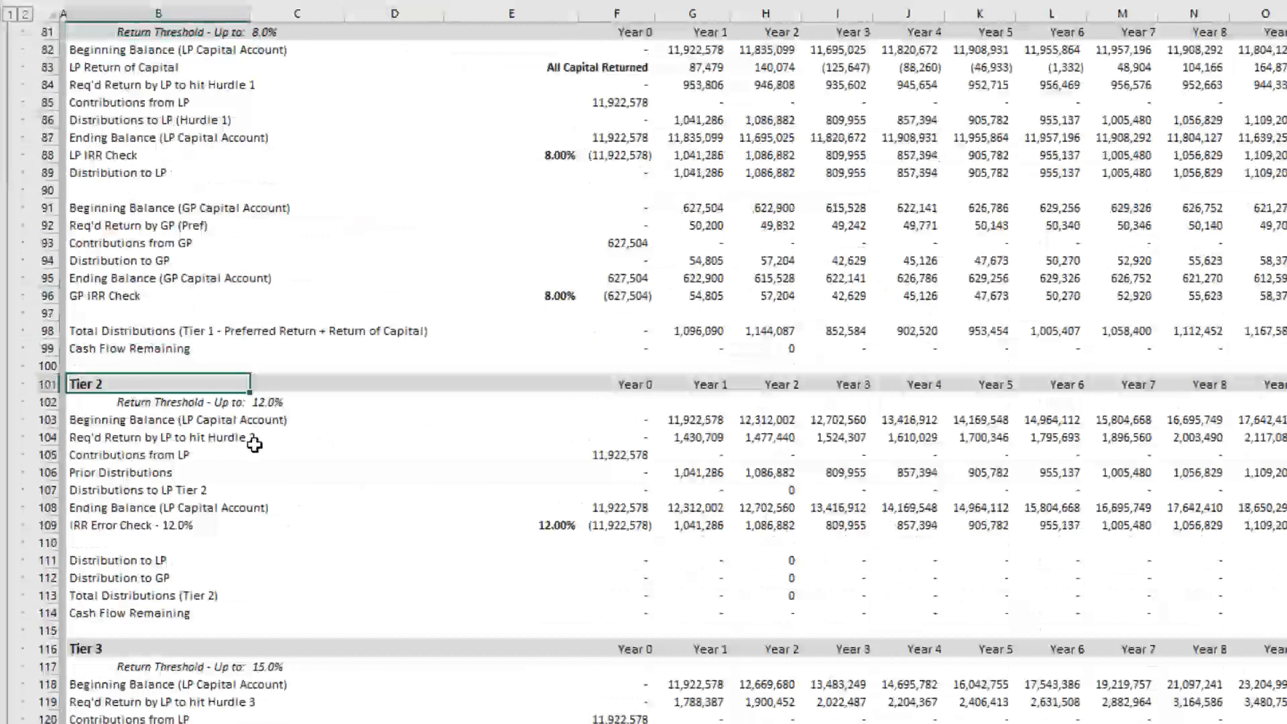
scroll("down", 3)
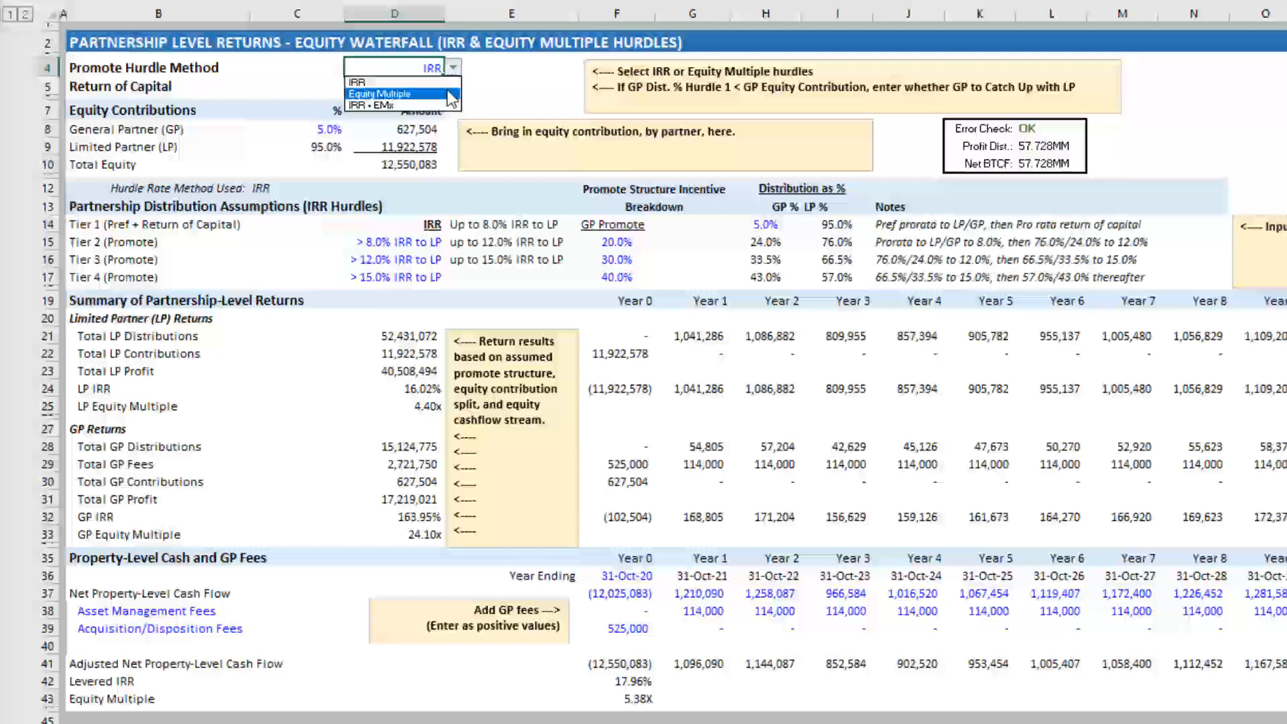
Cycle the D4 promote hurdle method through IRR, Equity Multiple, then IRR + EMx
left_click(372, 94)
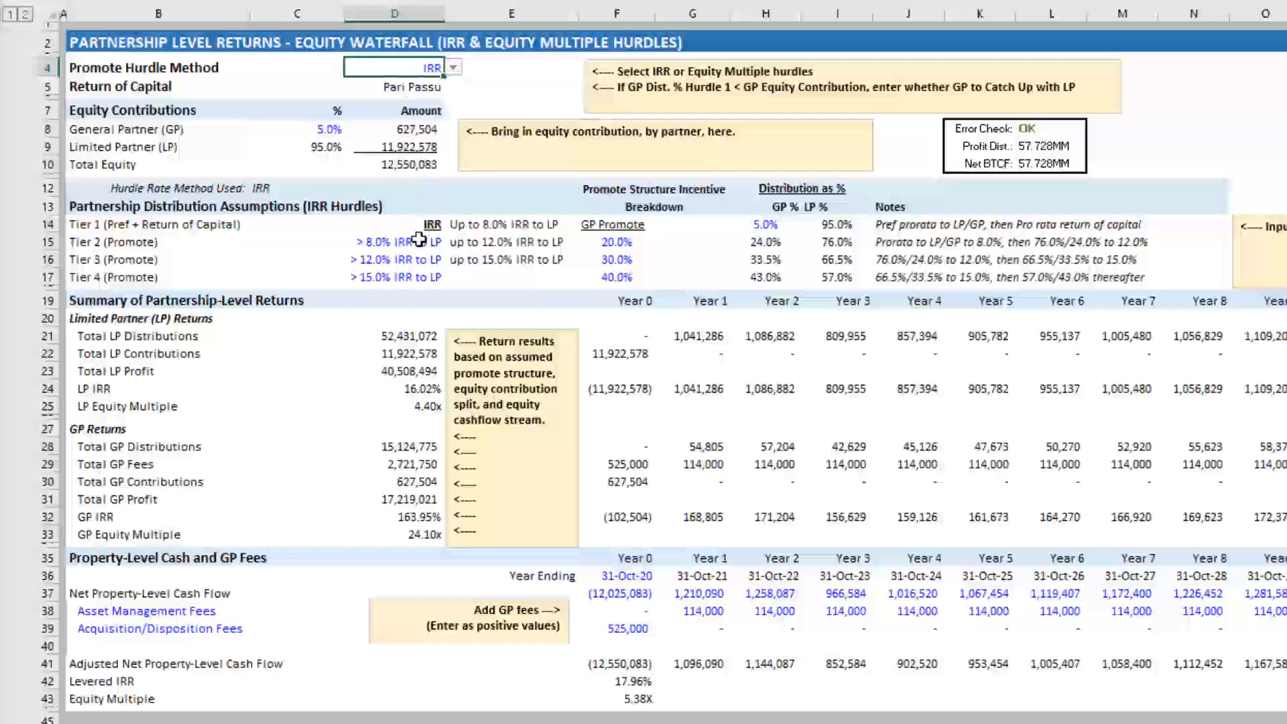
left_click(395, 276)
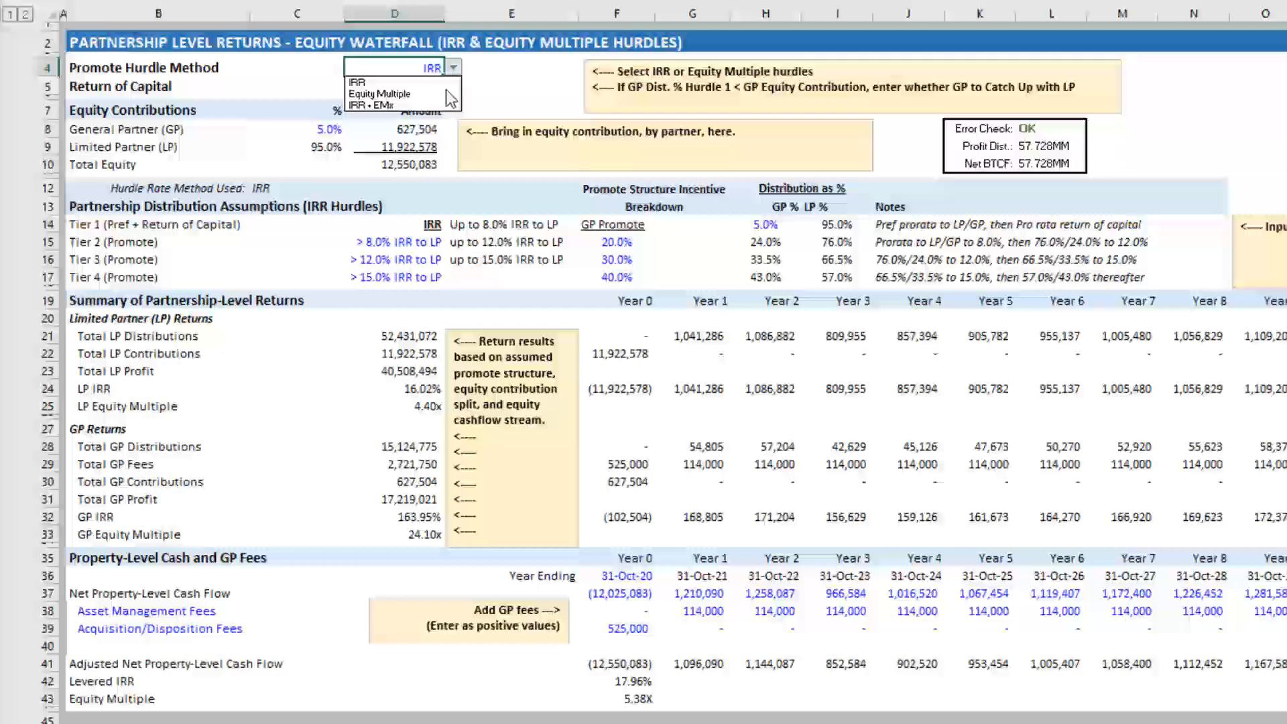
left_click(378, 93)
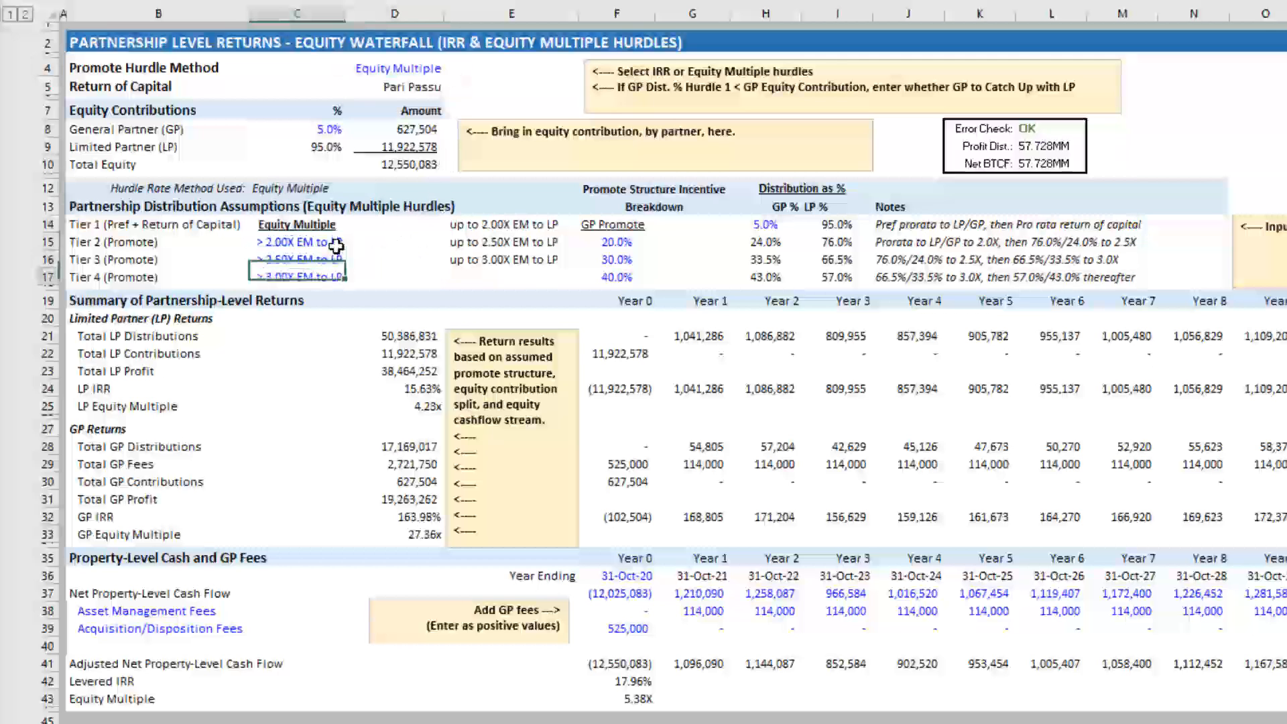
left_click(300, 259)
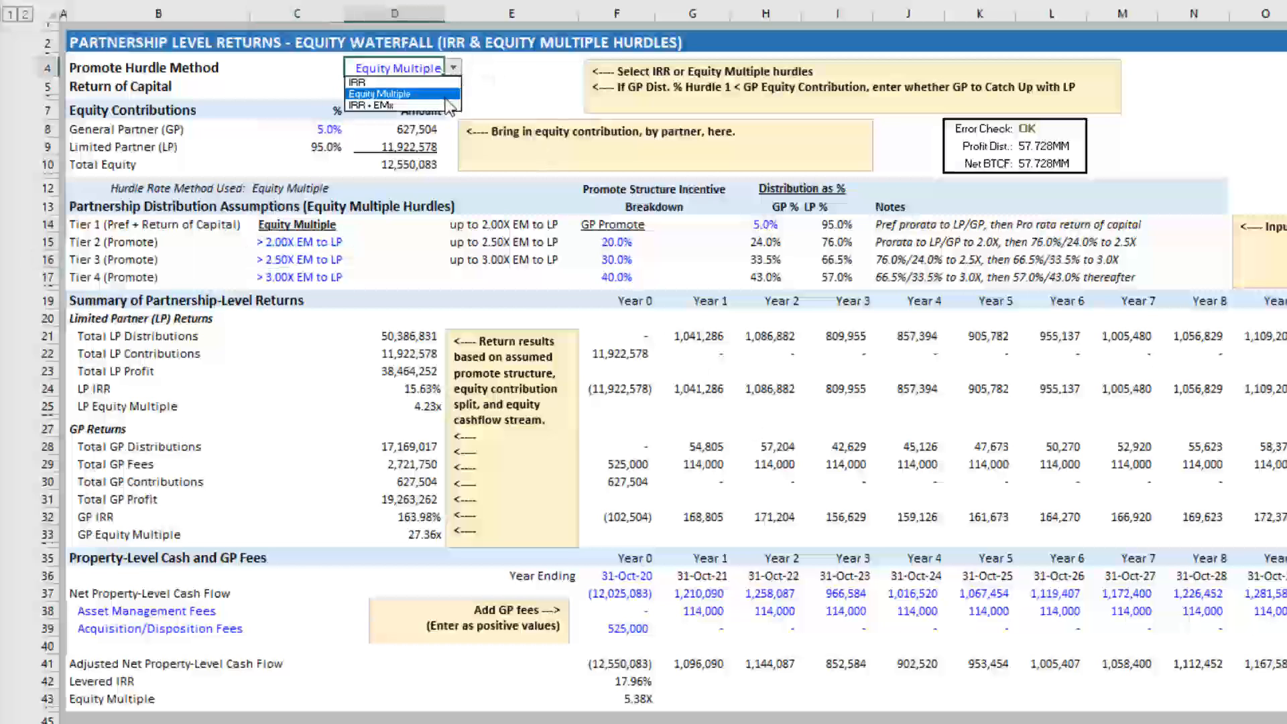
left_click(374, 106)
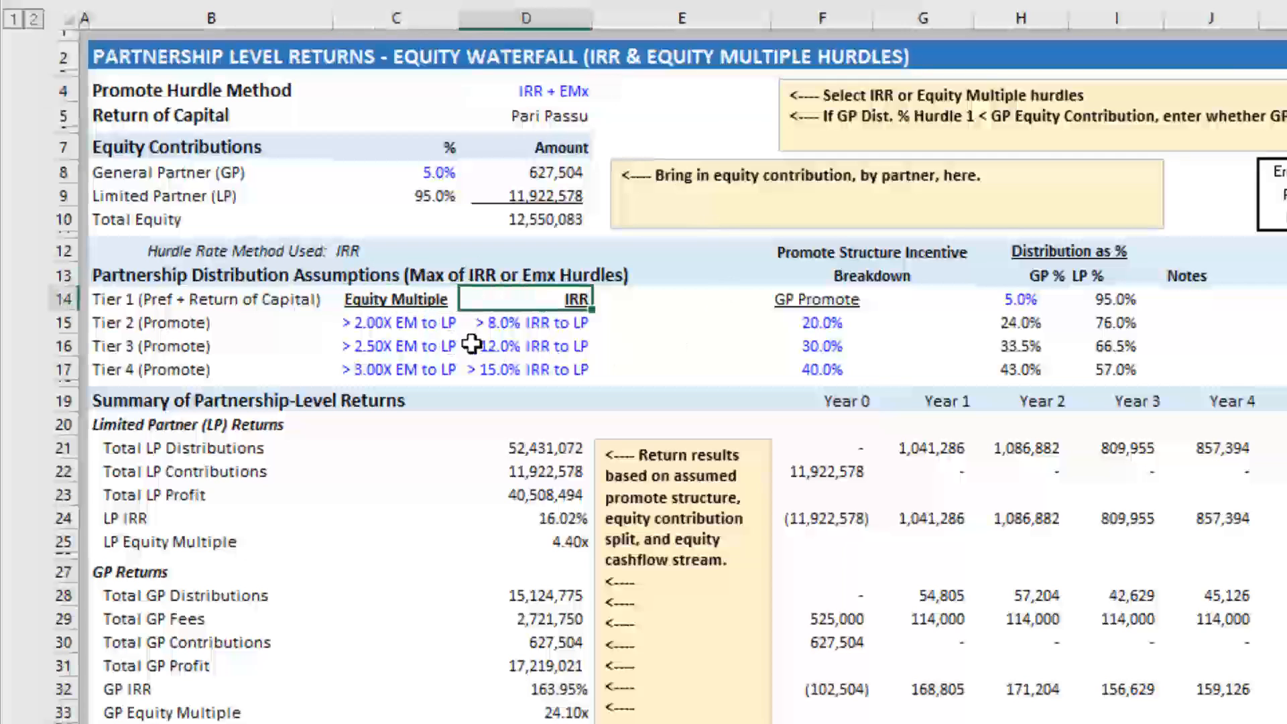
left_click(396, 321)
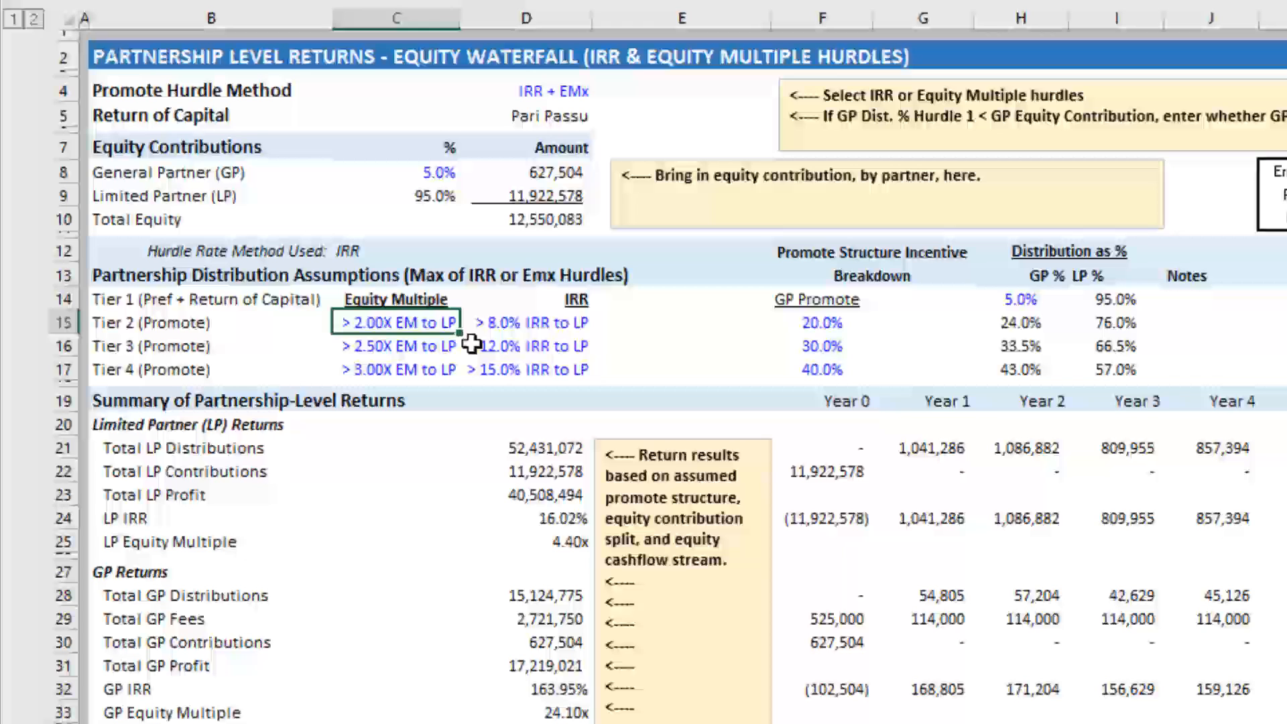
left_click(821, 322)
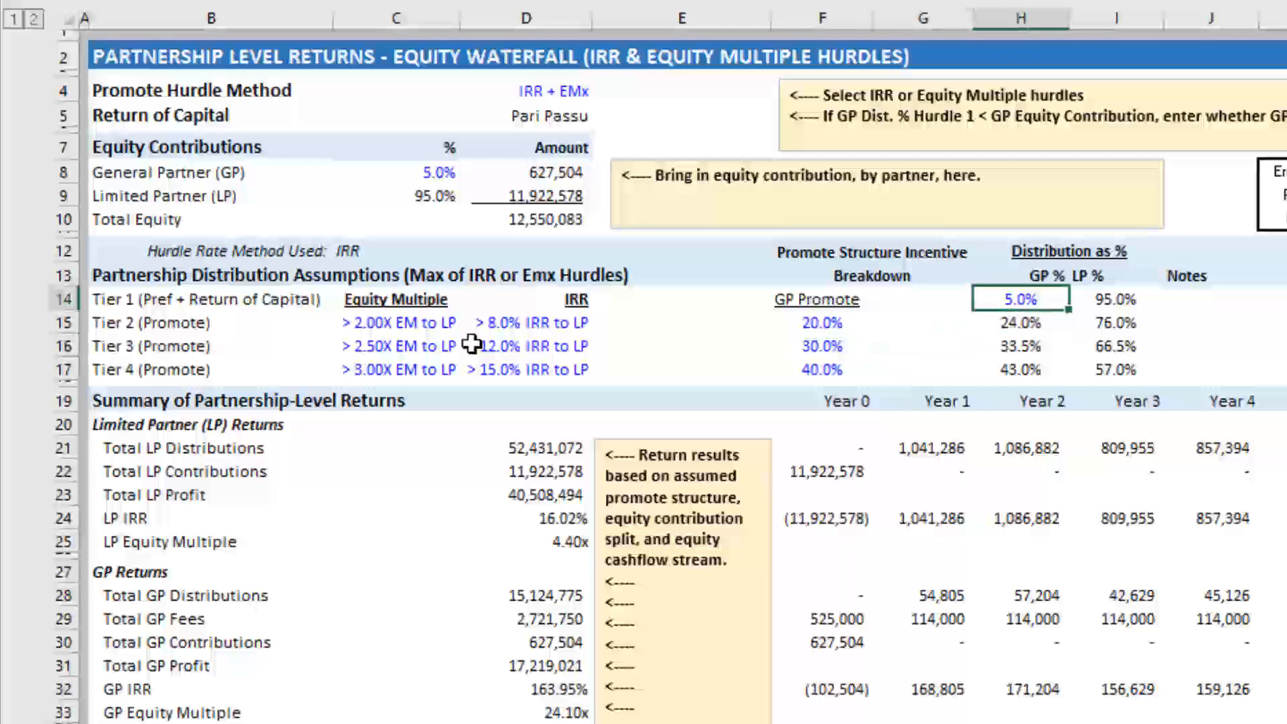
left_click(1020, 346)
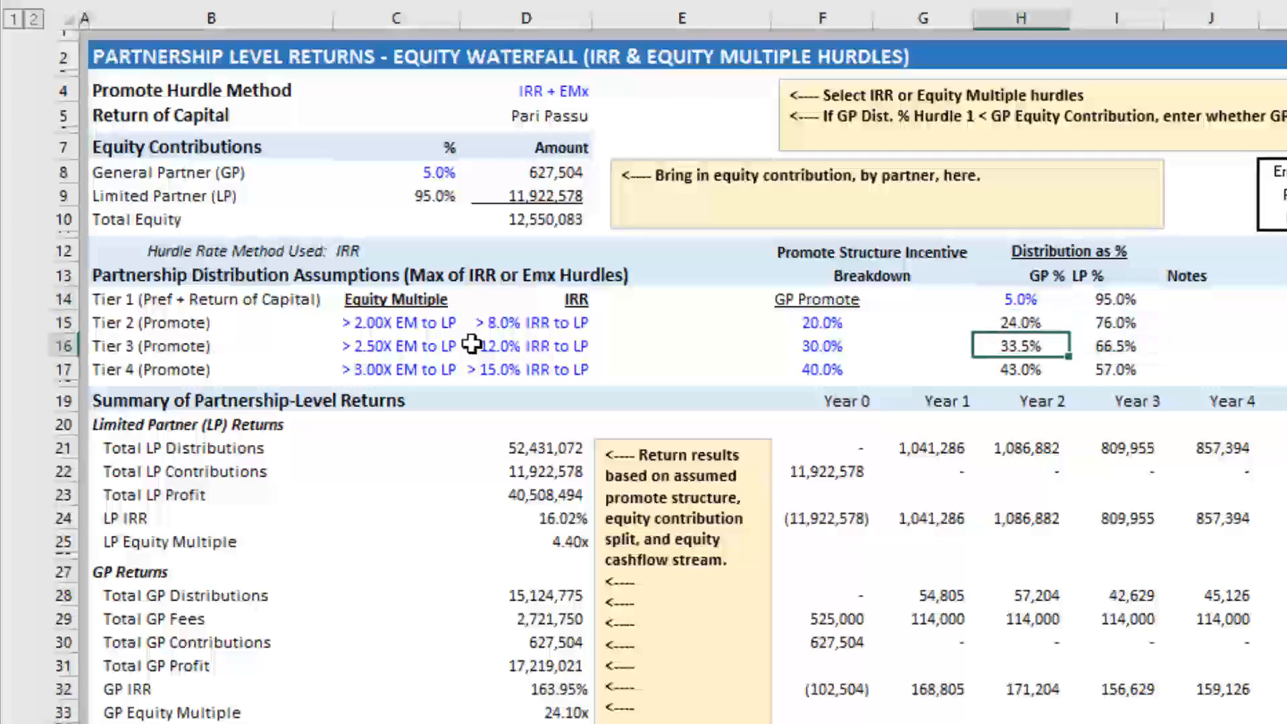
scroll("down", 3)
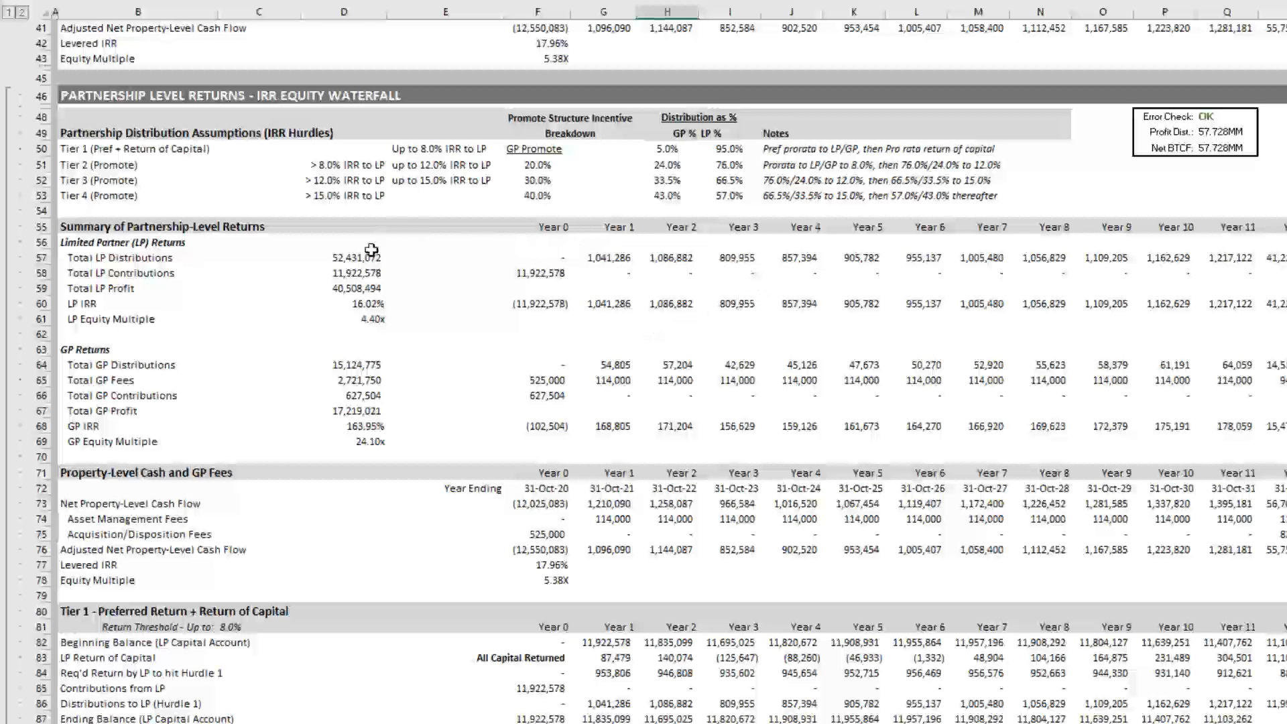
scroll("down", 3)
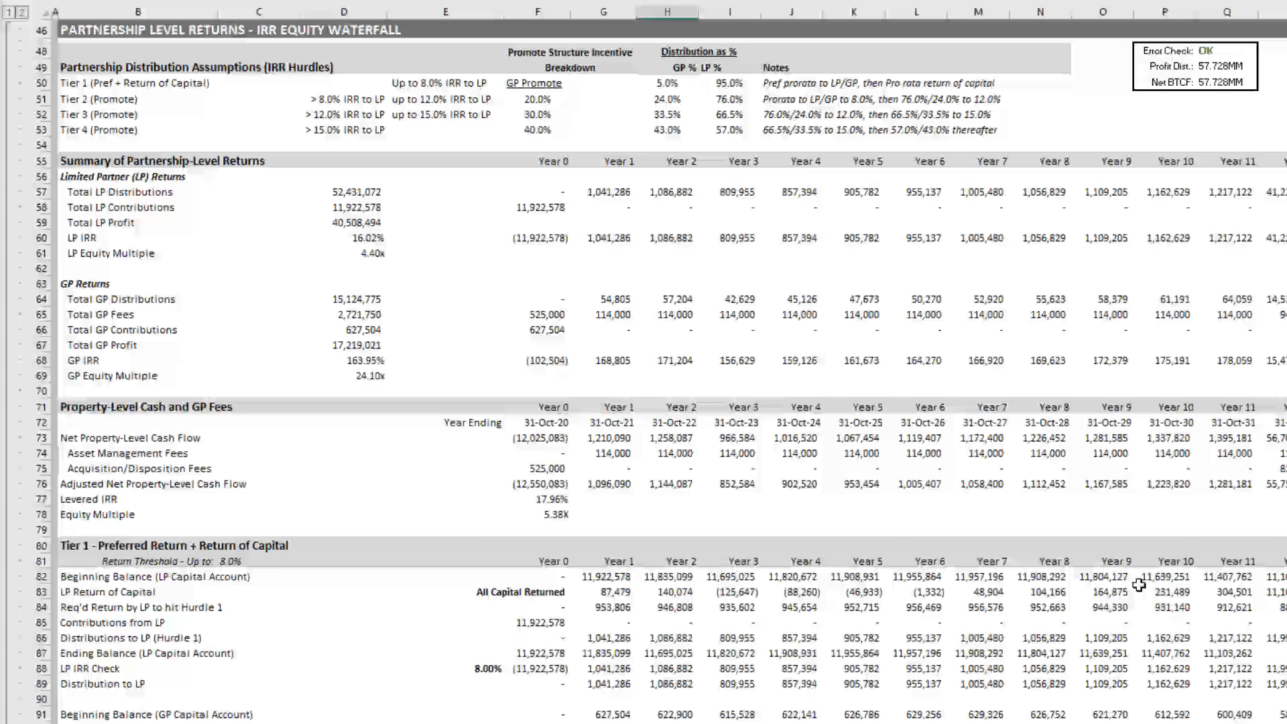
mouse_move(930, 363)
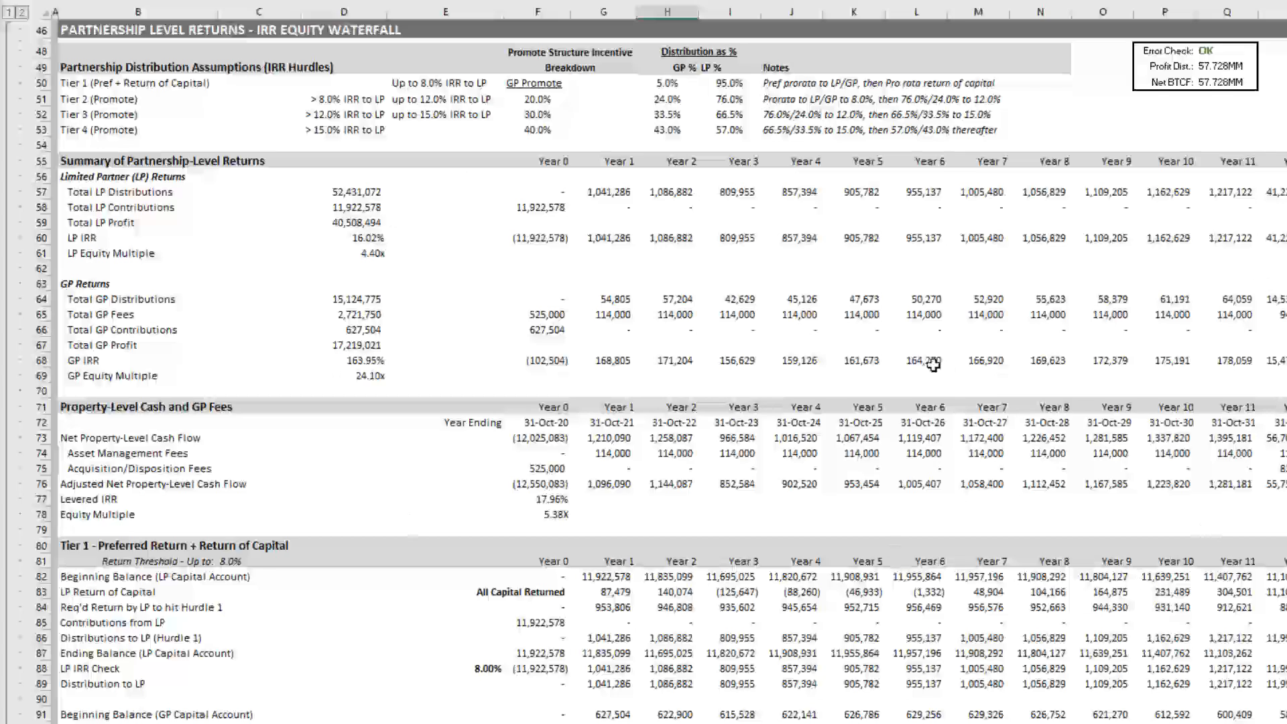
scroll("down", 3)
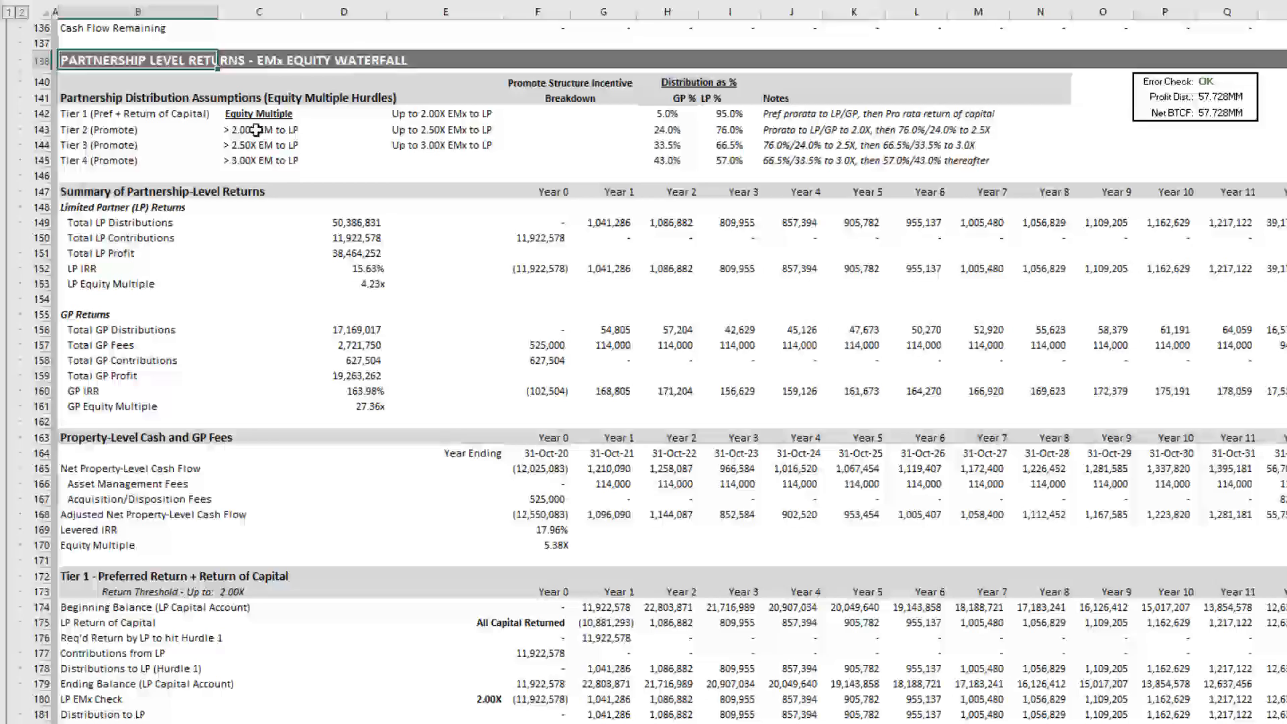
scroll("down", 3)
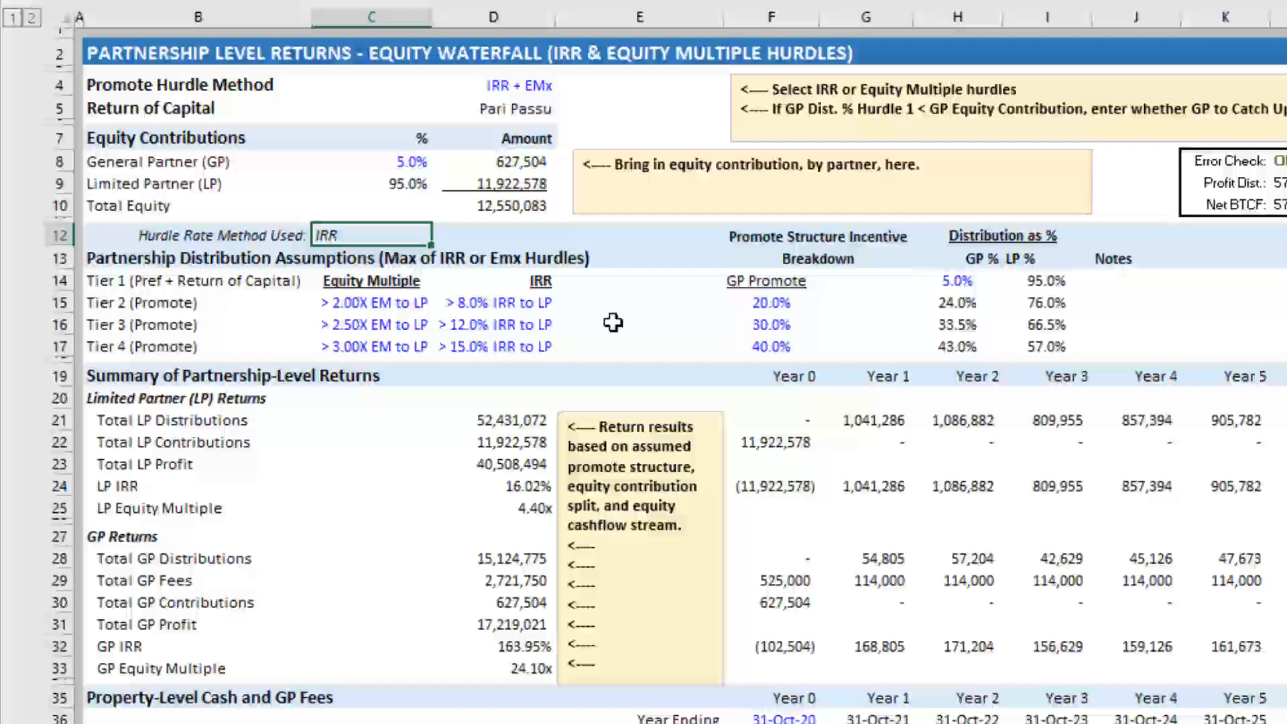
mouse_move(732, 435)
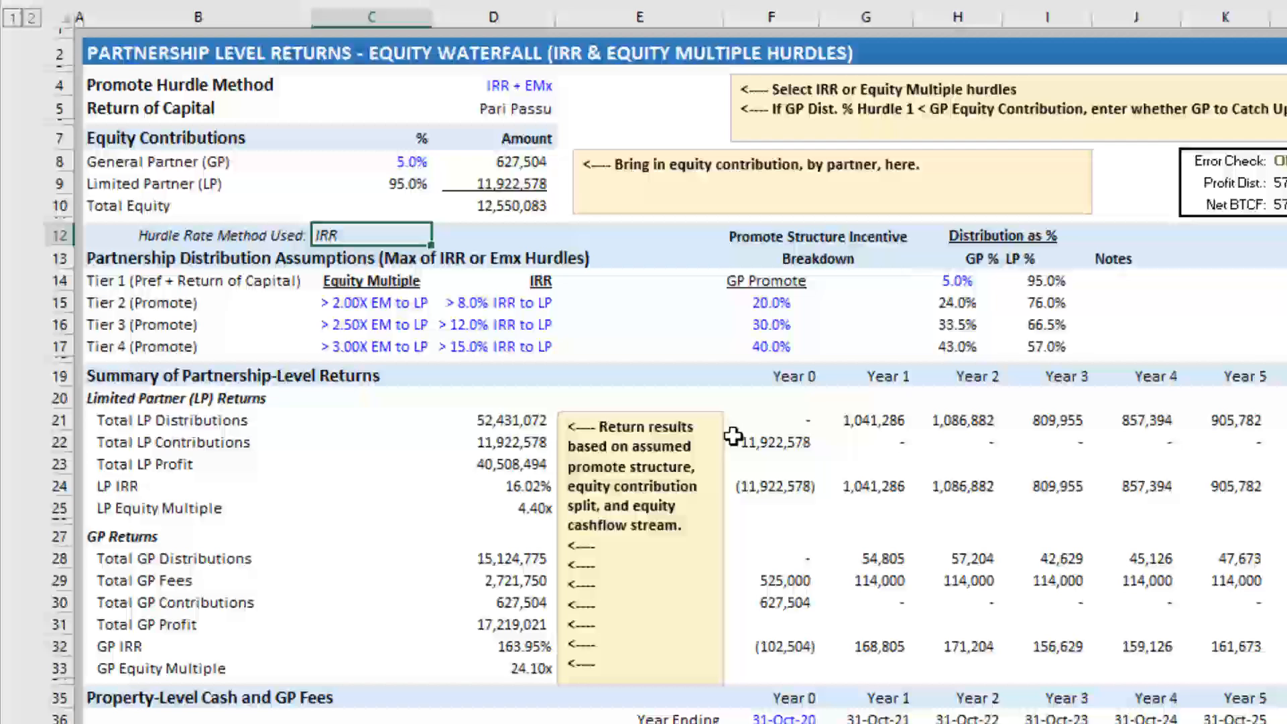
left_click(865, 419)
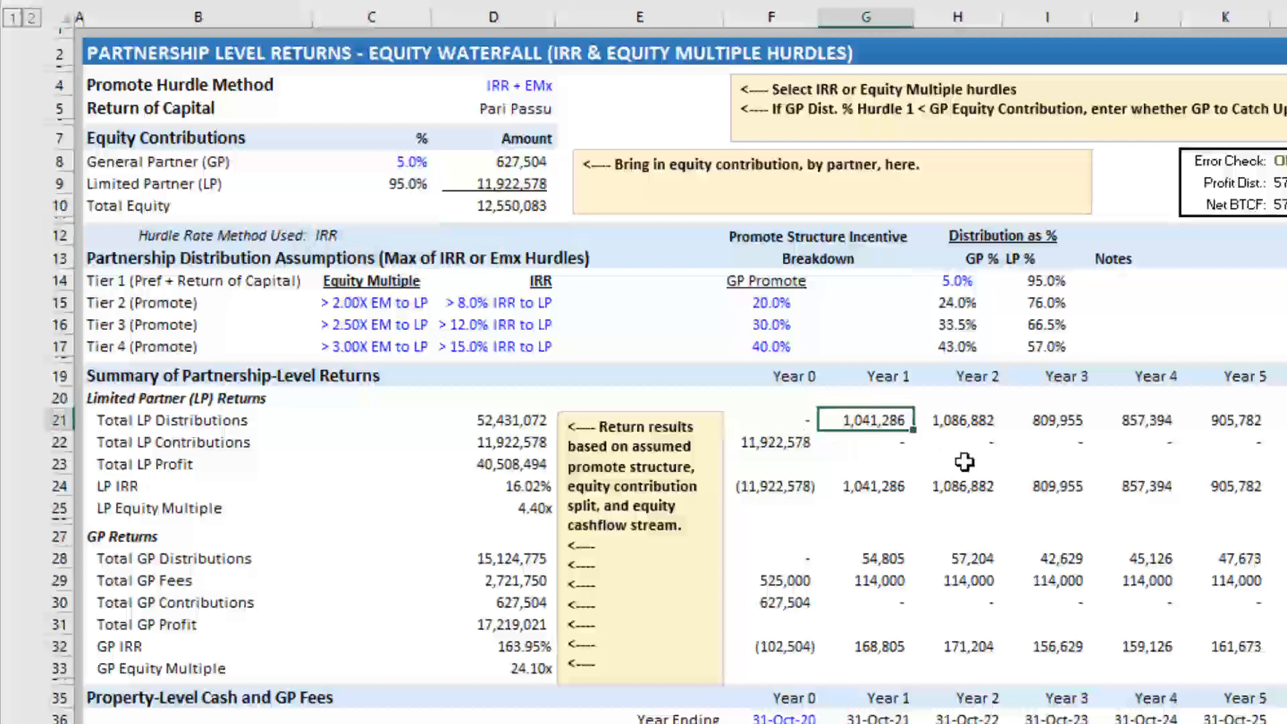
left_click(864, 529)
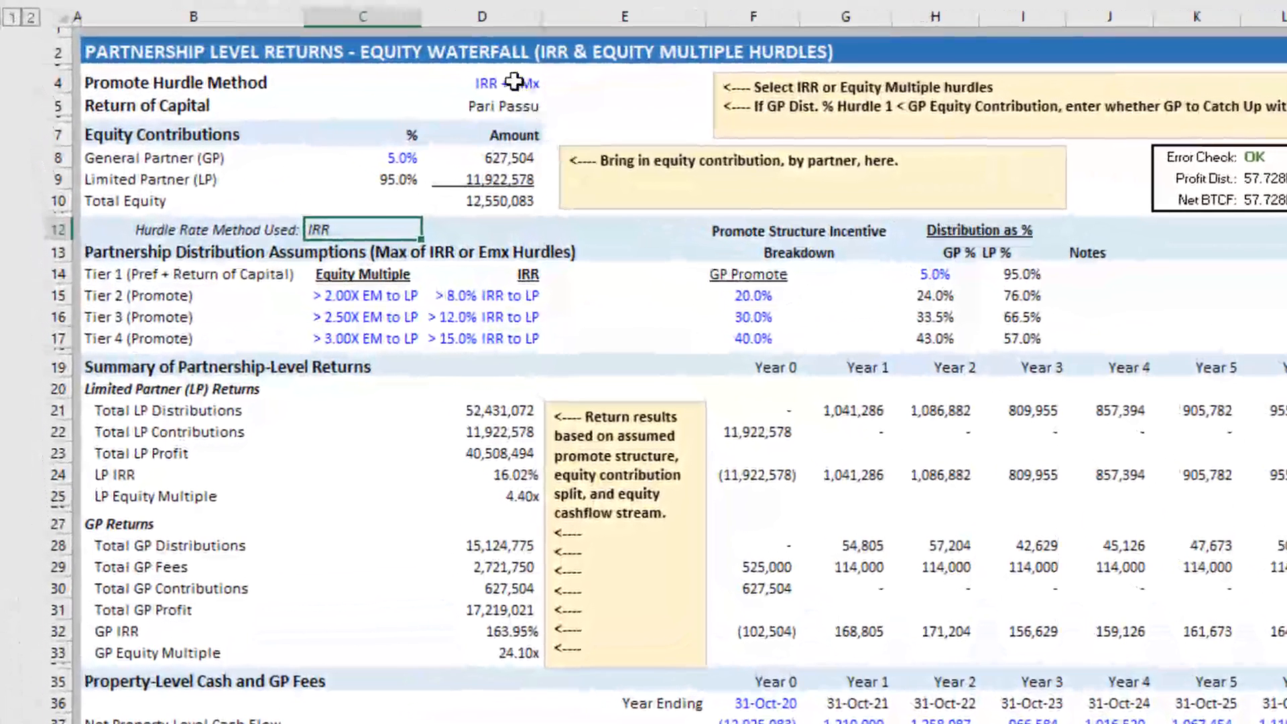
Set D4 back to IRR, then check Tier 3 hurdle, Tier 2 promote, Tier 1 GP share
left_click(487, 82)
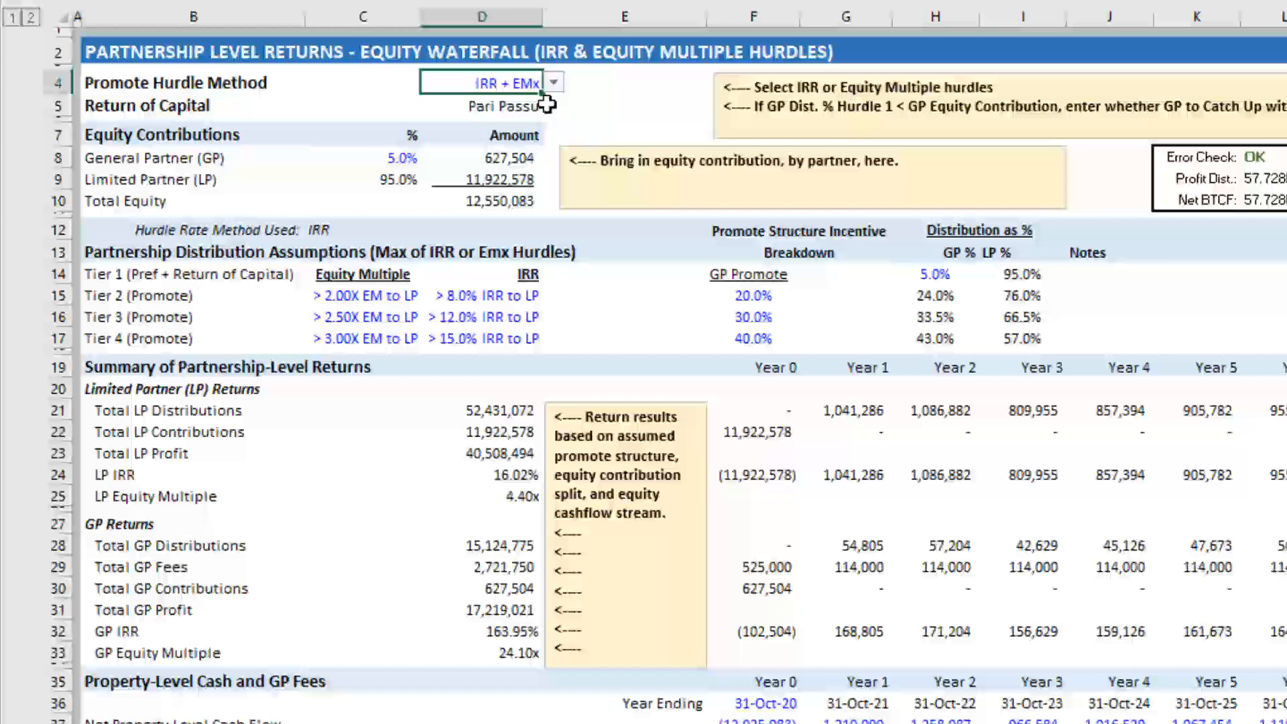
left_click(553, 82)
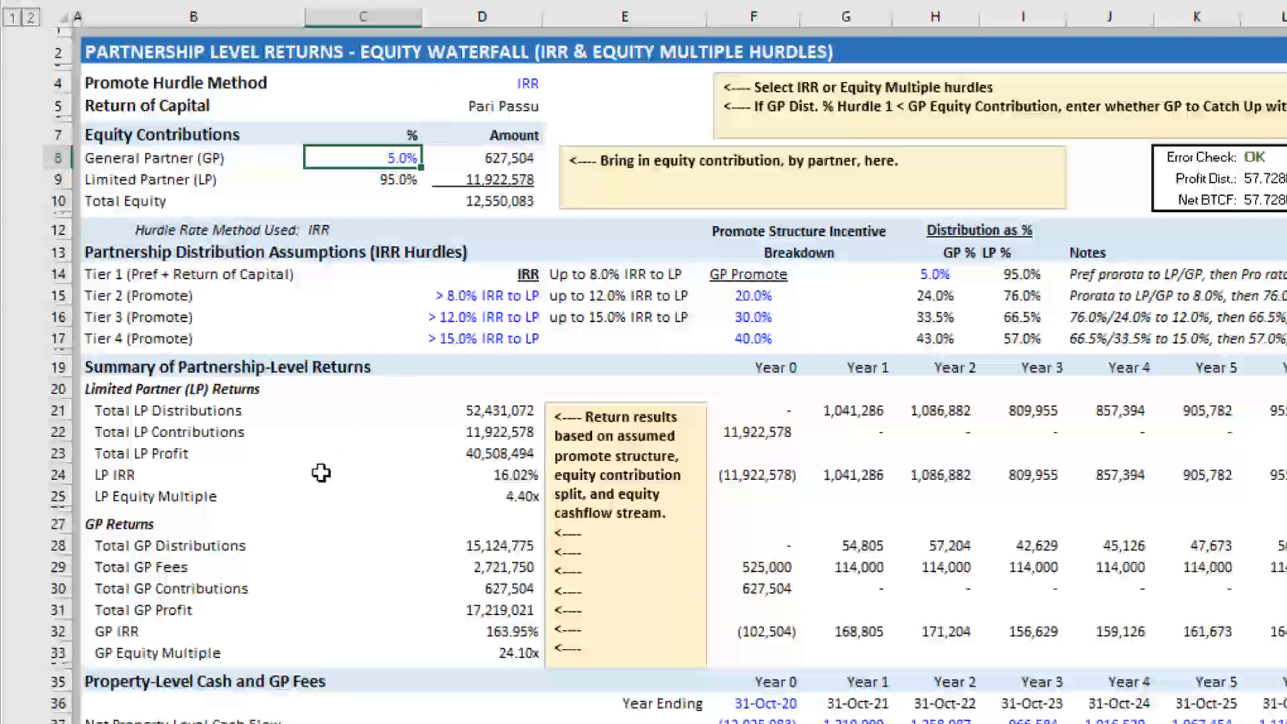
left_click(483, 317)
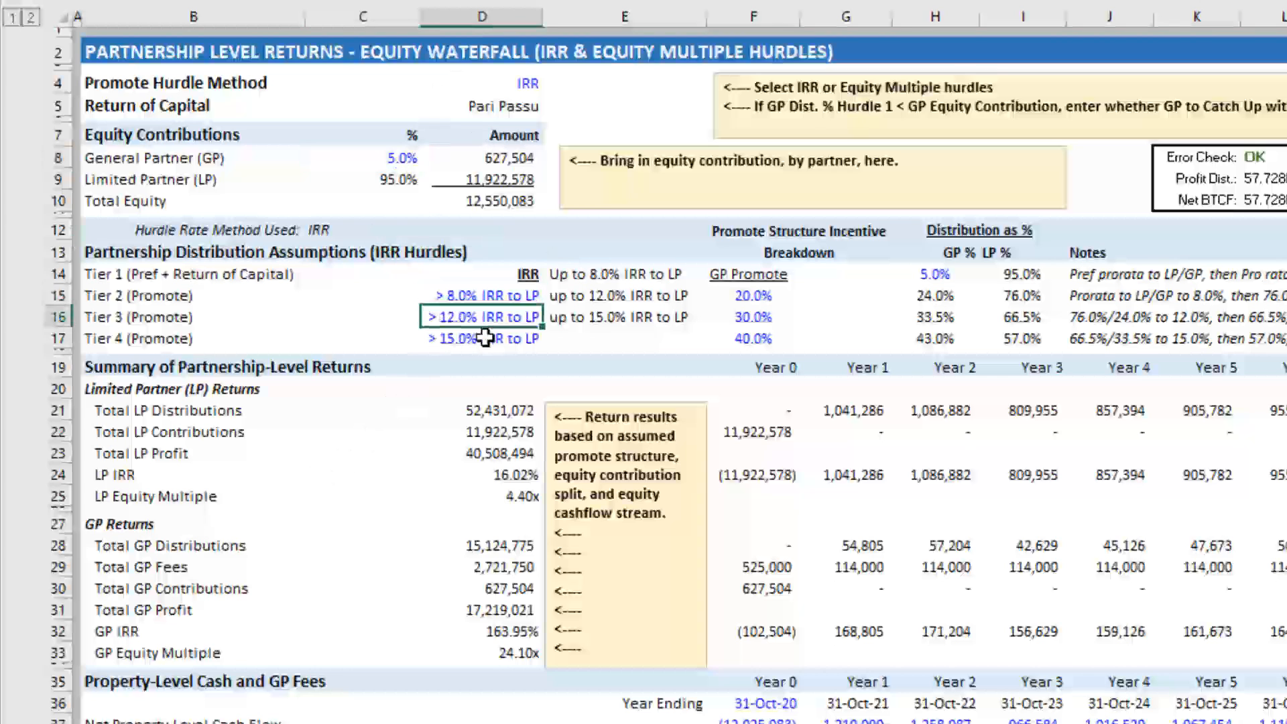
left_click(748, 293)
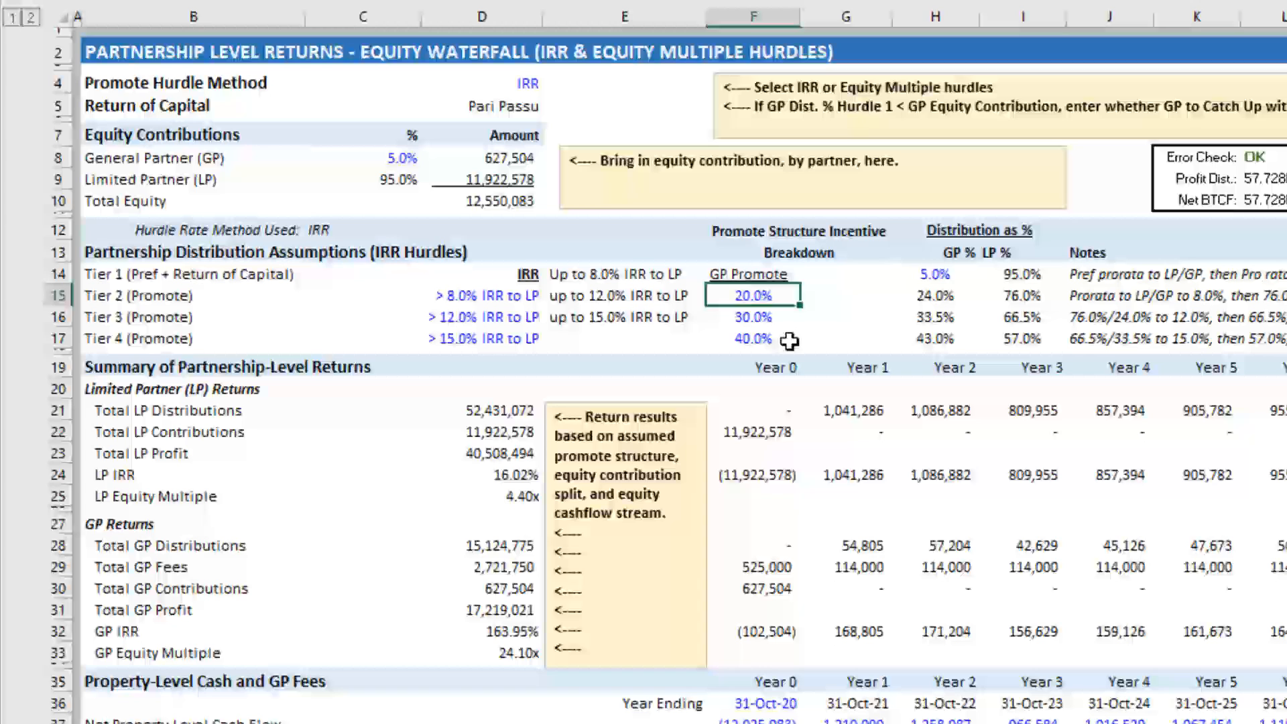
left_click(933, 274)
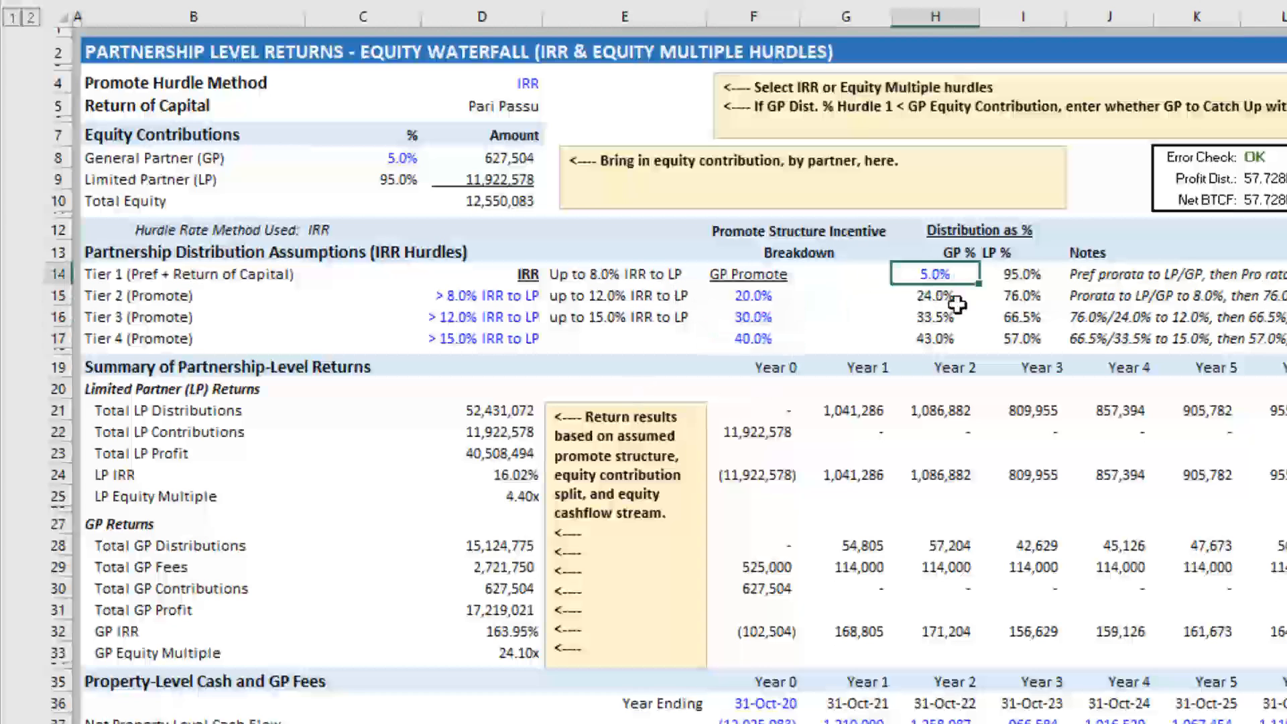
mouse_move(947, 274)
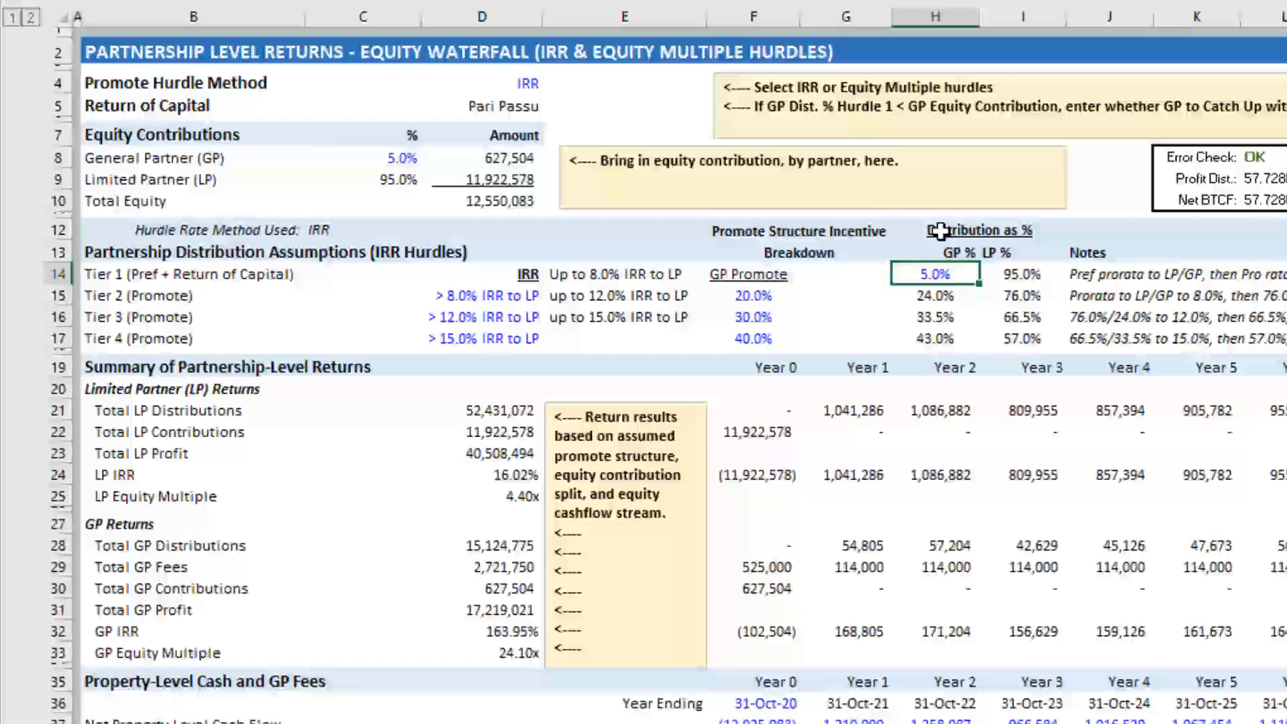
mouse_move(632, 275)
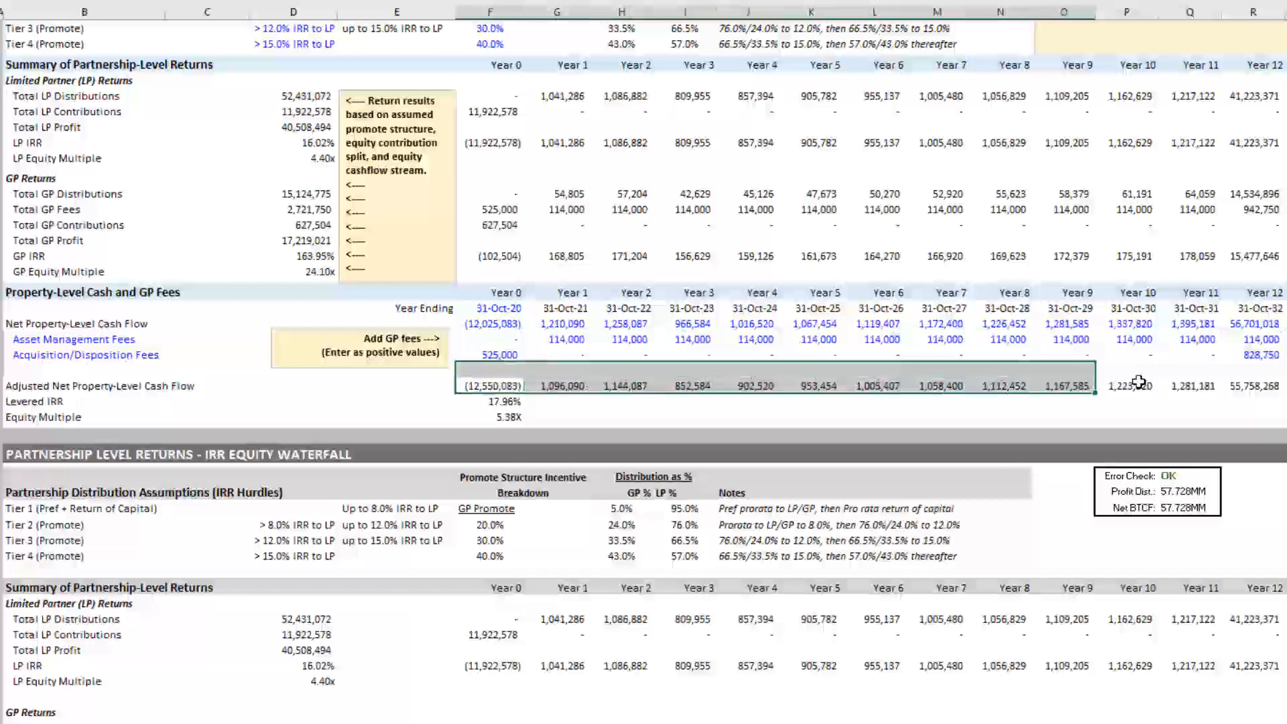
scroll("down", 3)
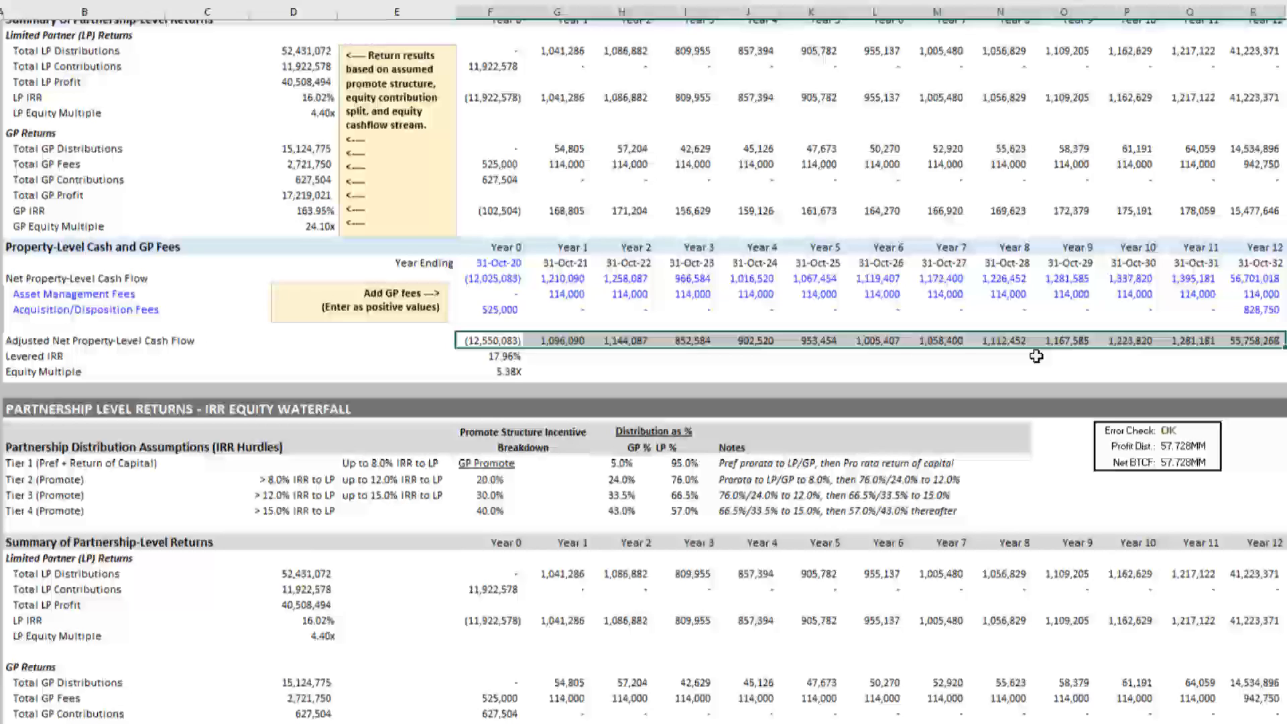
scroll("down", 3)
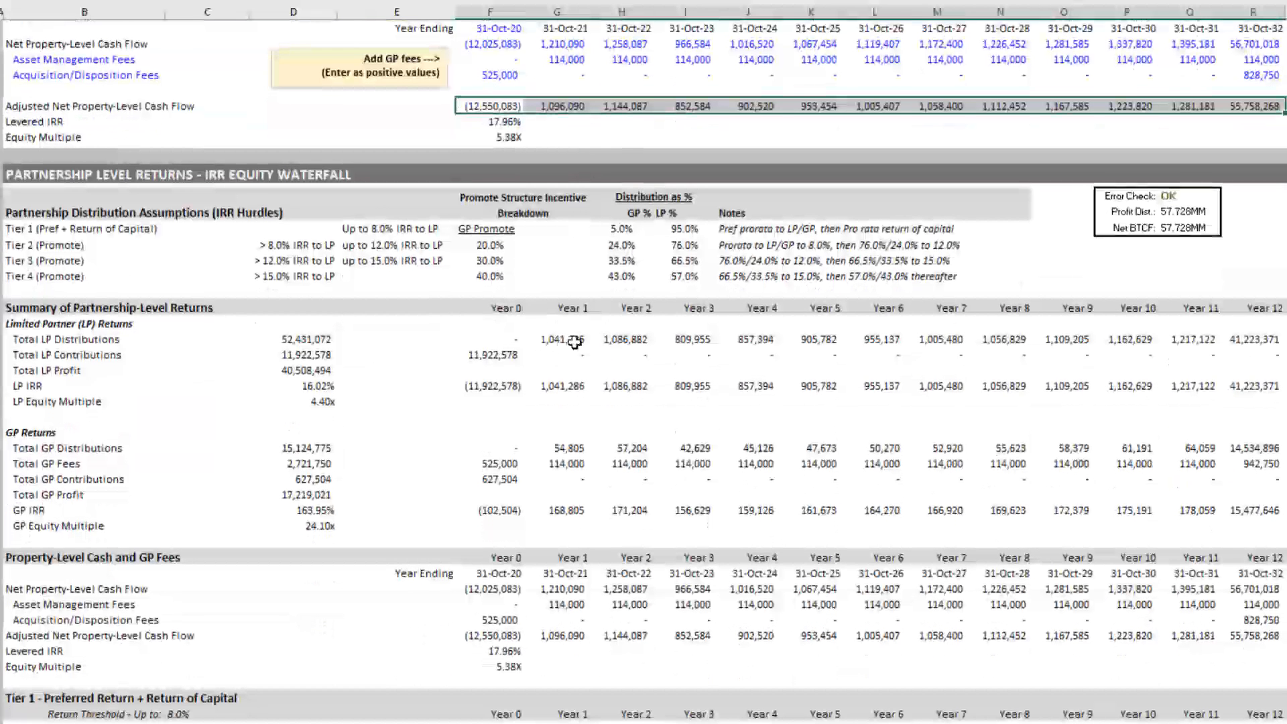
scroll("down", 3)
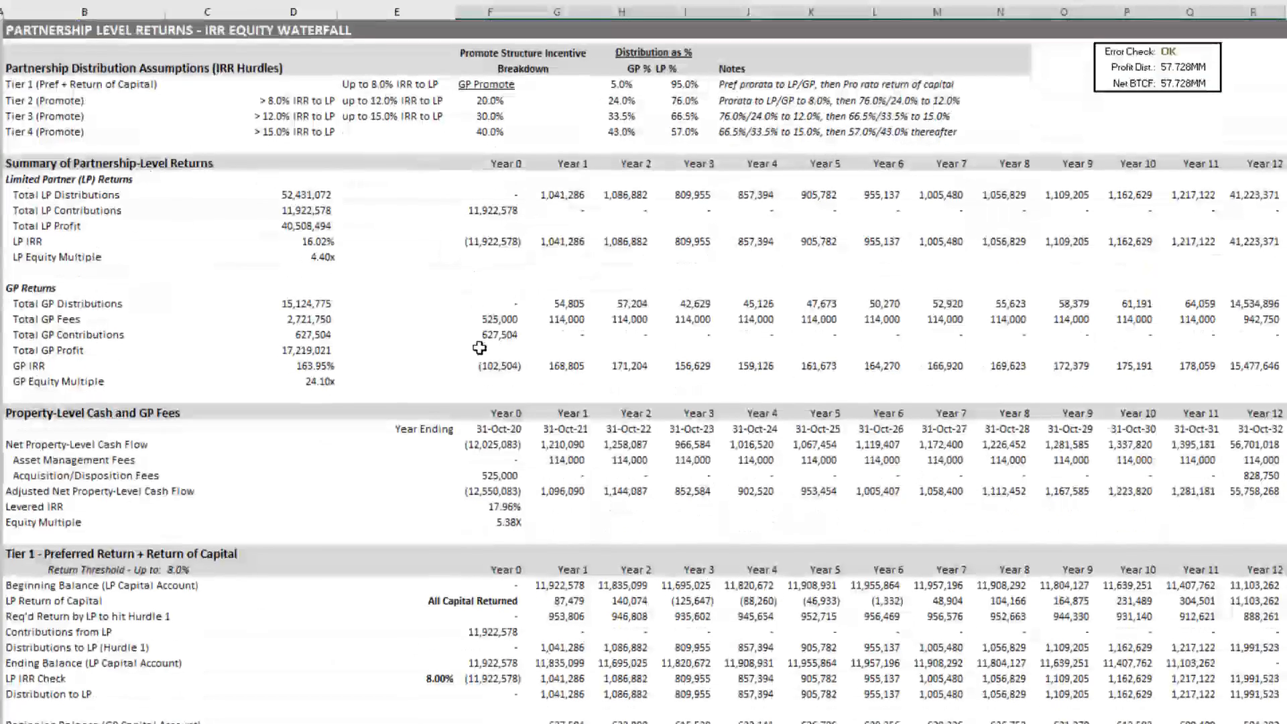
scroll("down", 3)
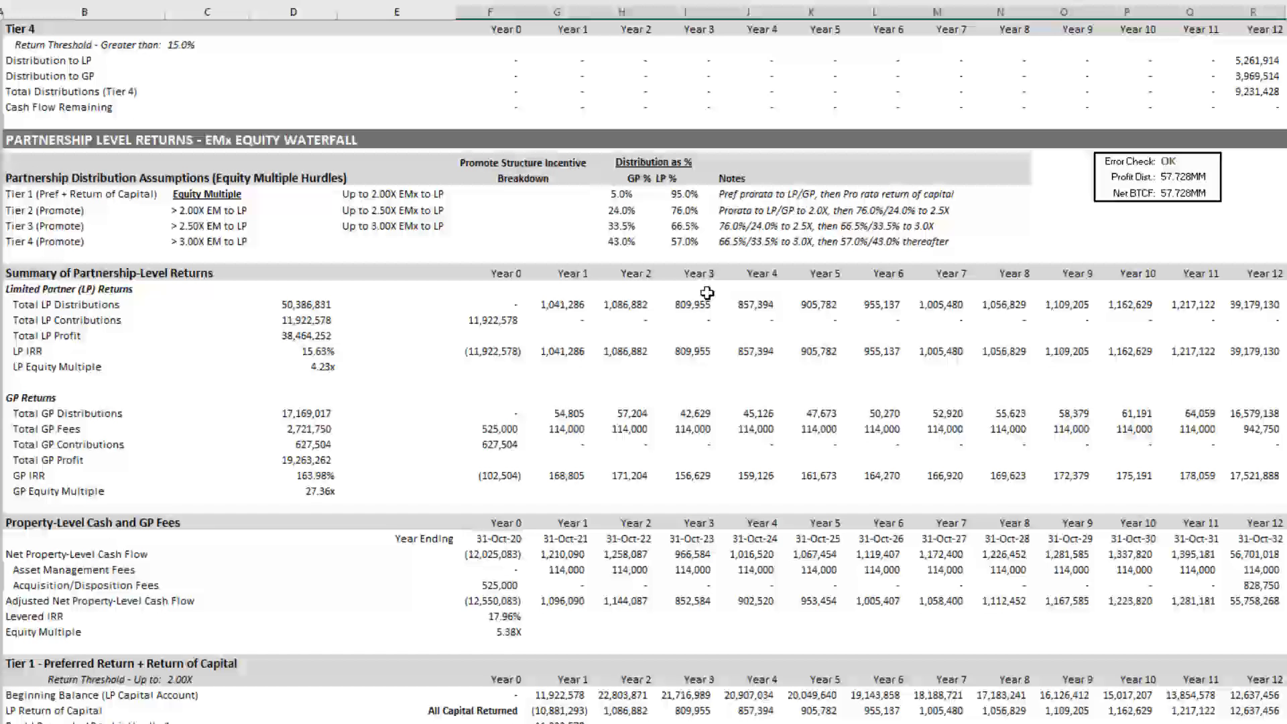
scroll("down", 3)
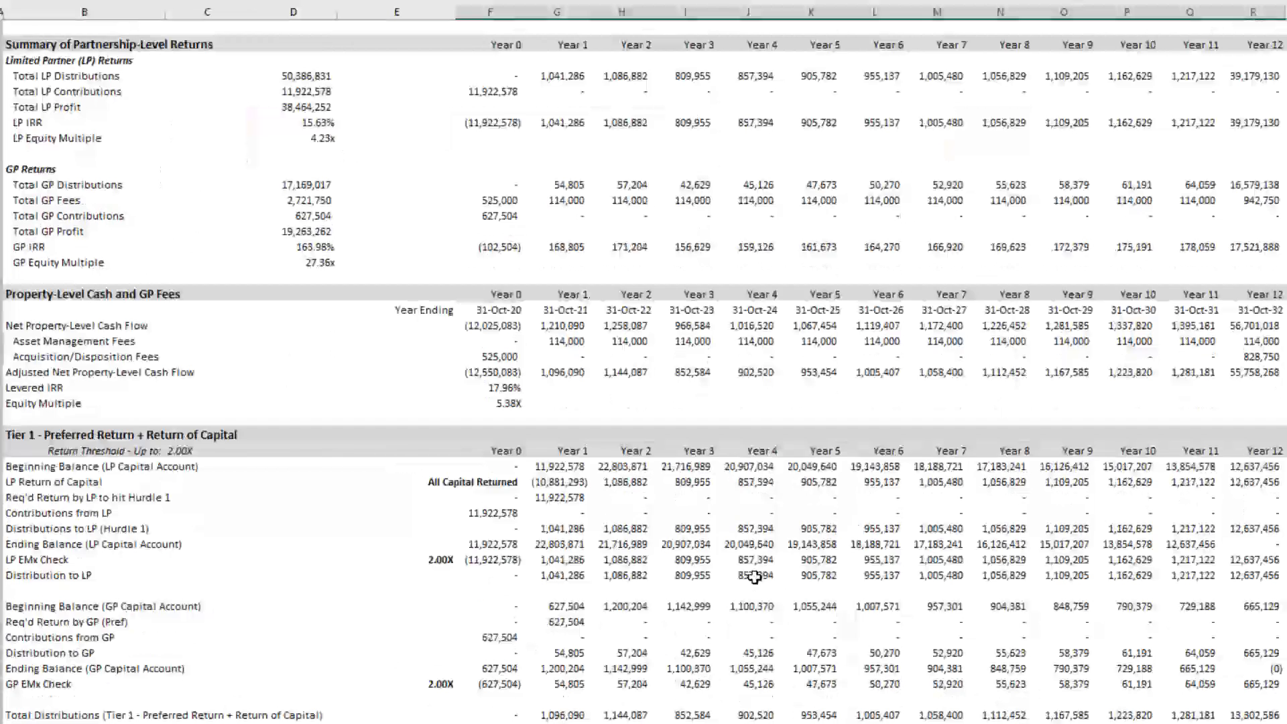
scroll("down", 3)
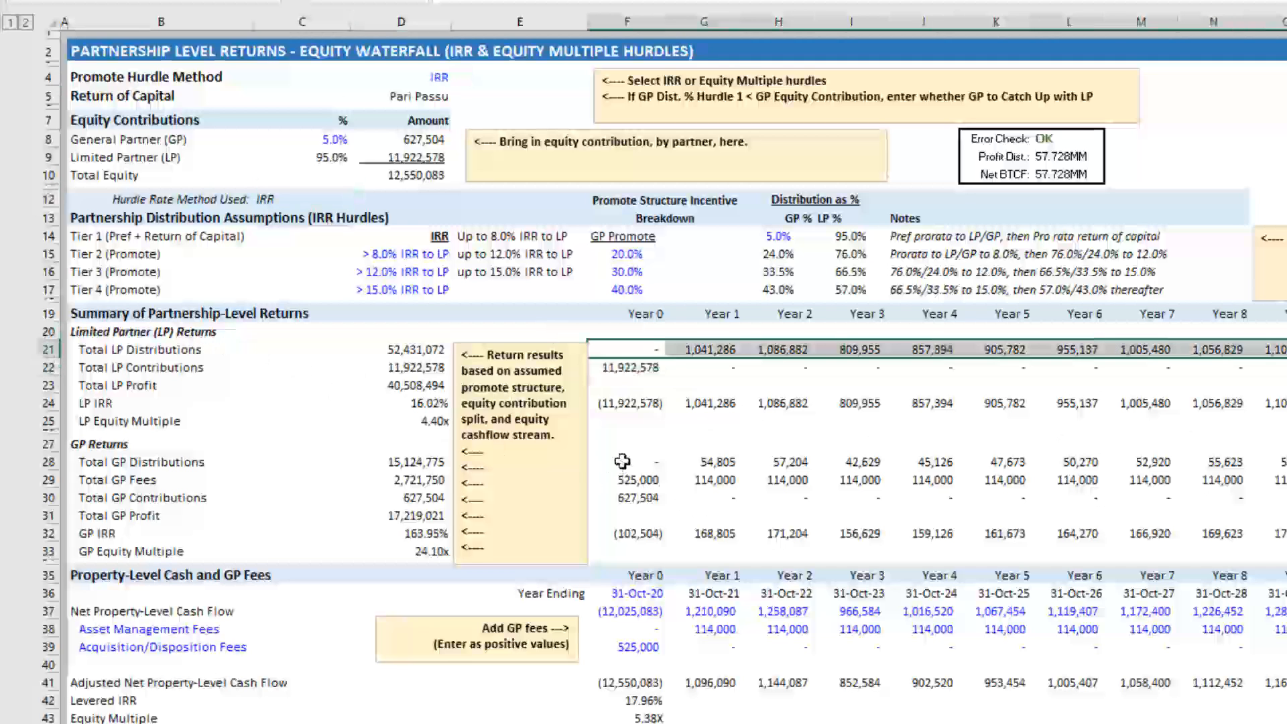
left_click(644, 461)
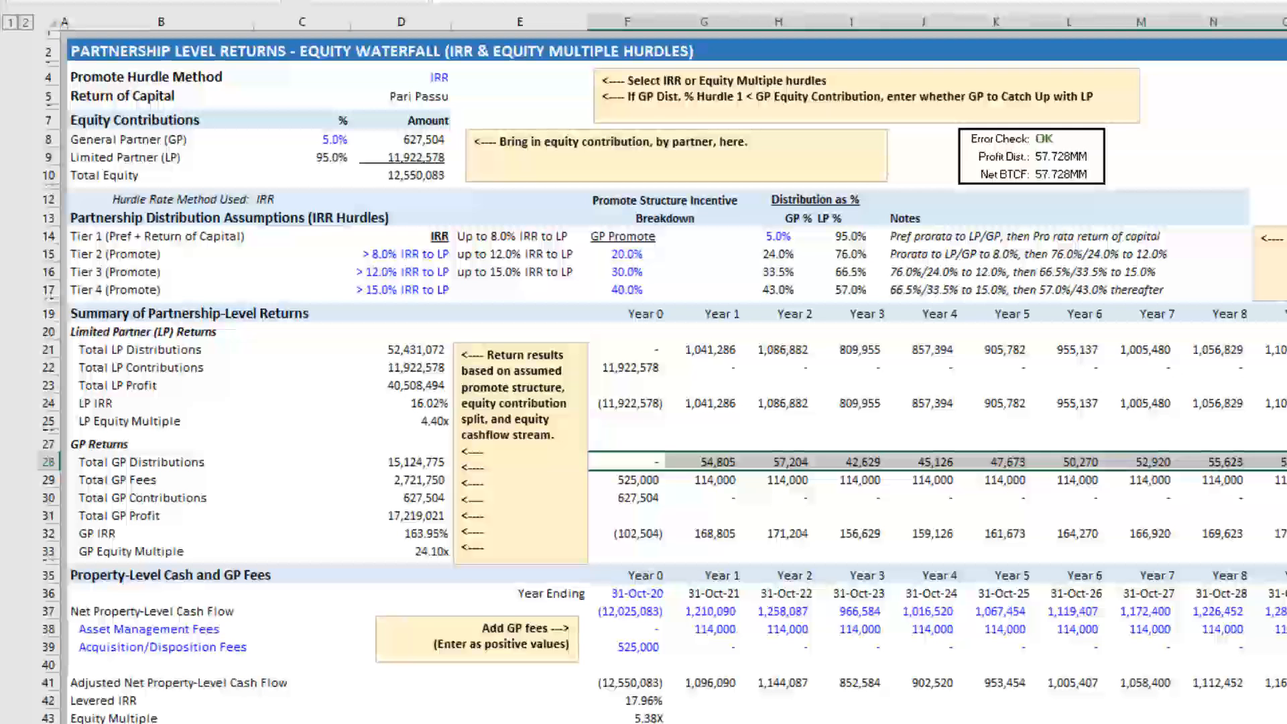